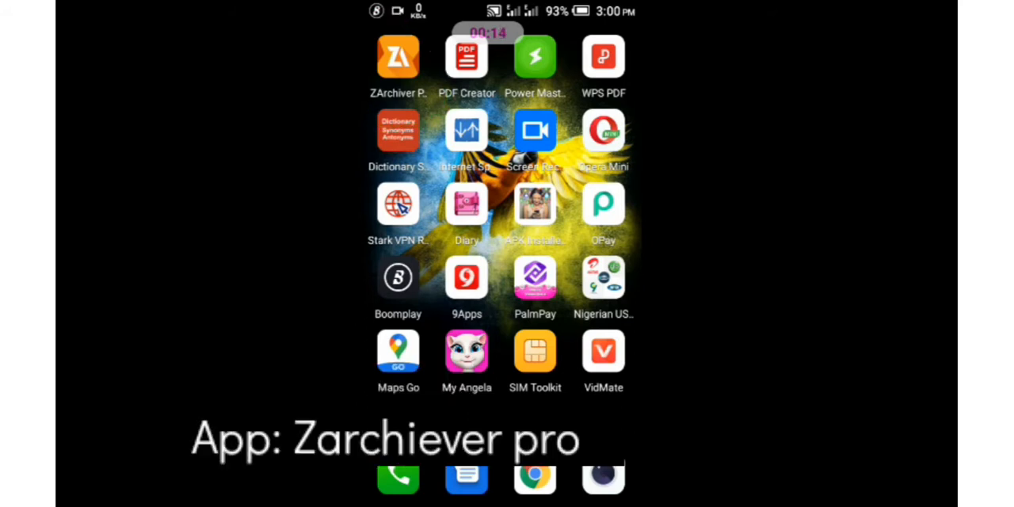
Launch ZArchiver Pro and browse down to WhatsApp/Media/WhatsApp Stickers.
{"action": "left_click", "coordinate": [397, 57]}
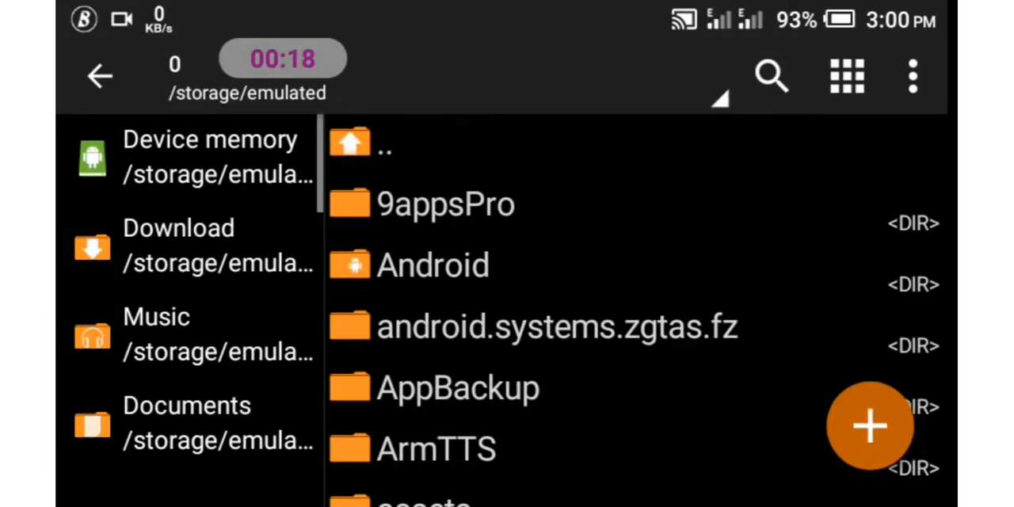
{"action": "scroll", "scroll_direction": "down", "scroll_amount": 3}
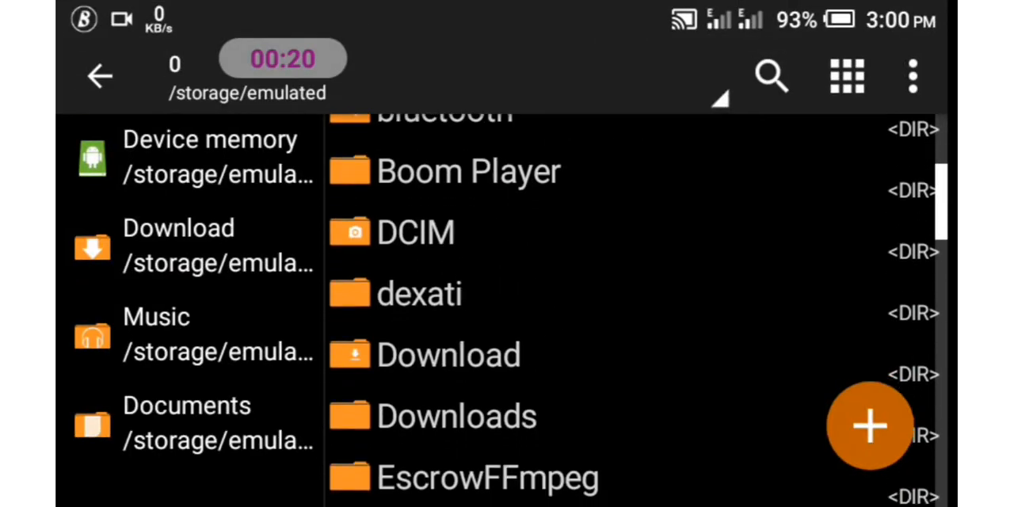
{"action": "scroll", "scroll_direction": "down", "scroll_amount": 3}
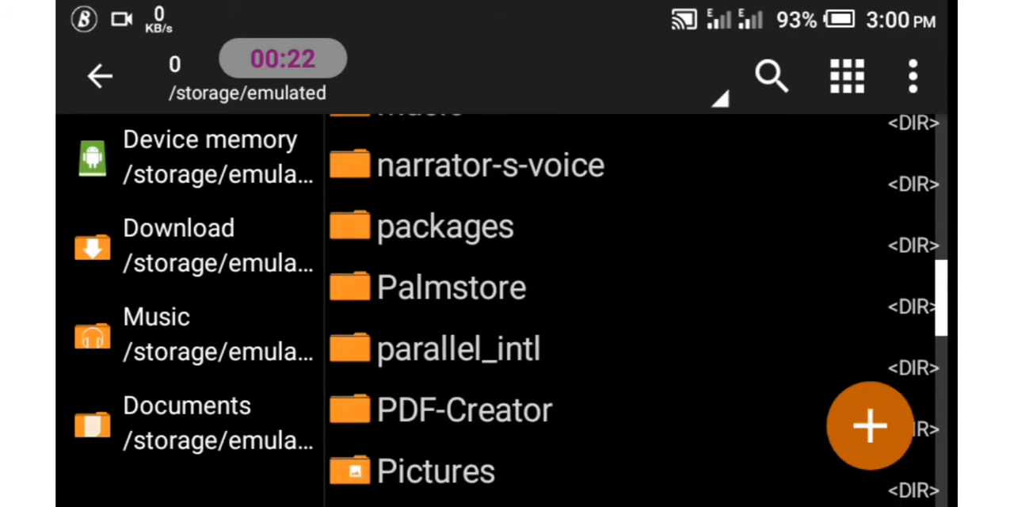
{"action": "scroll", "scroll_direction": "down", "scroll_amount": 3}
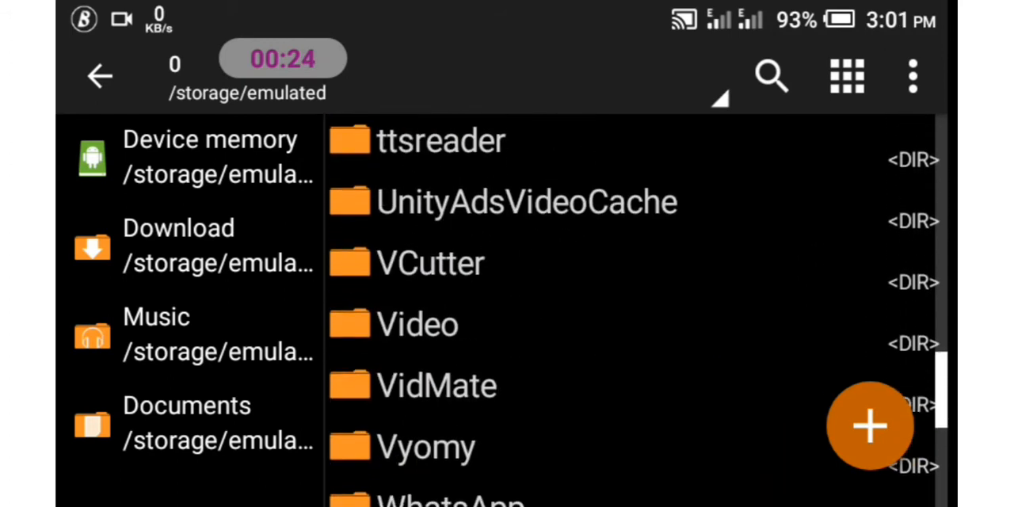
{"action": "scroll", "scroll_direction": "down", "scroll_amount": 3}
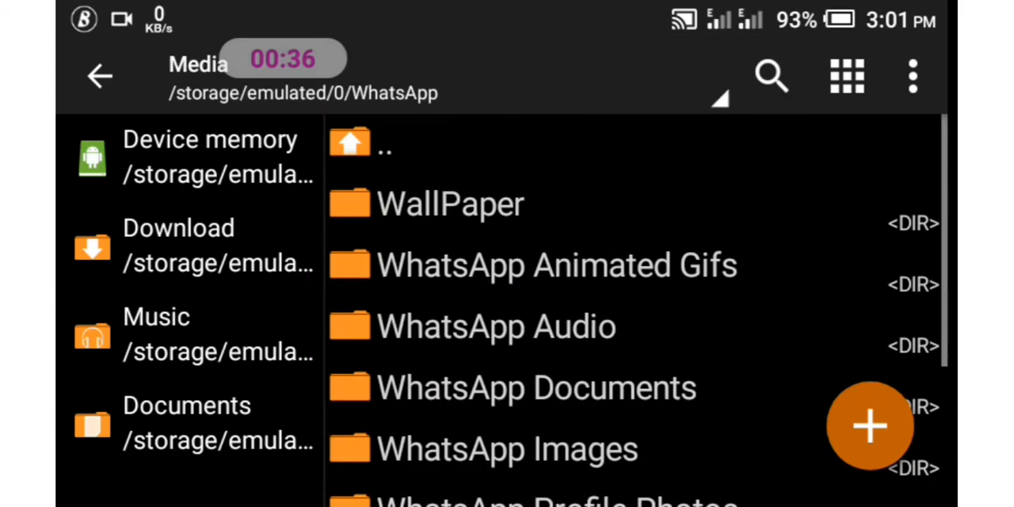
{"action": "scroll", "scroll_direction": "down", "scroll_amount": 3}
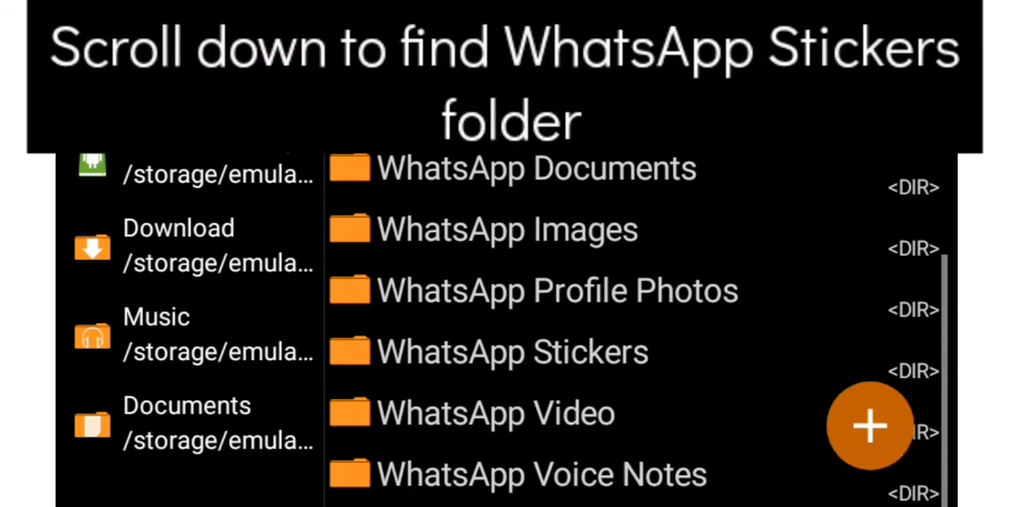
{"action": "left_click_drag", "start_coordinate": [309, 301], "coordinate": [444, 380]}
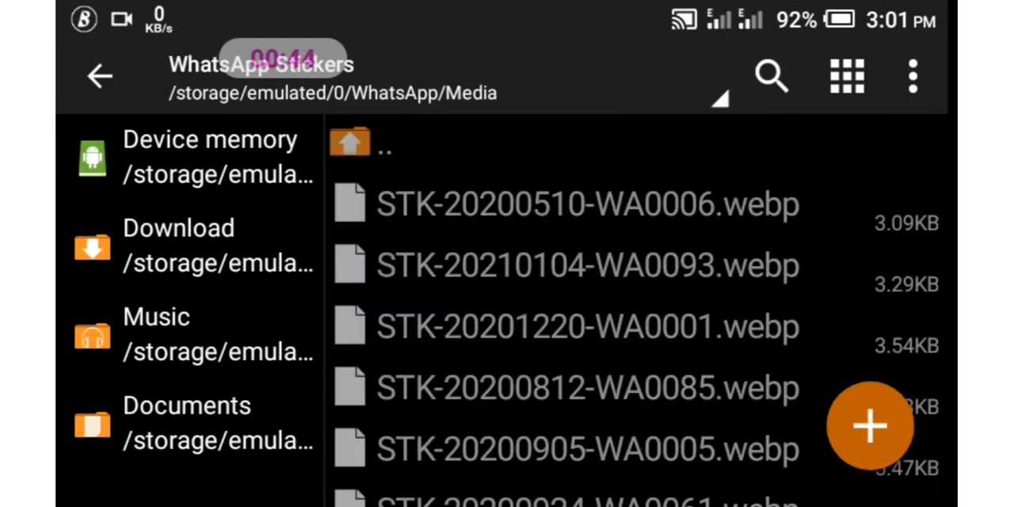
{"action": "scroll", "scroll_direction": "down", "scroll_amount": 3}
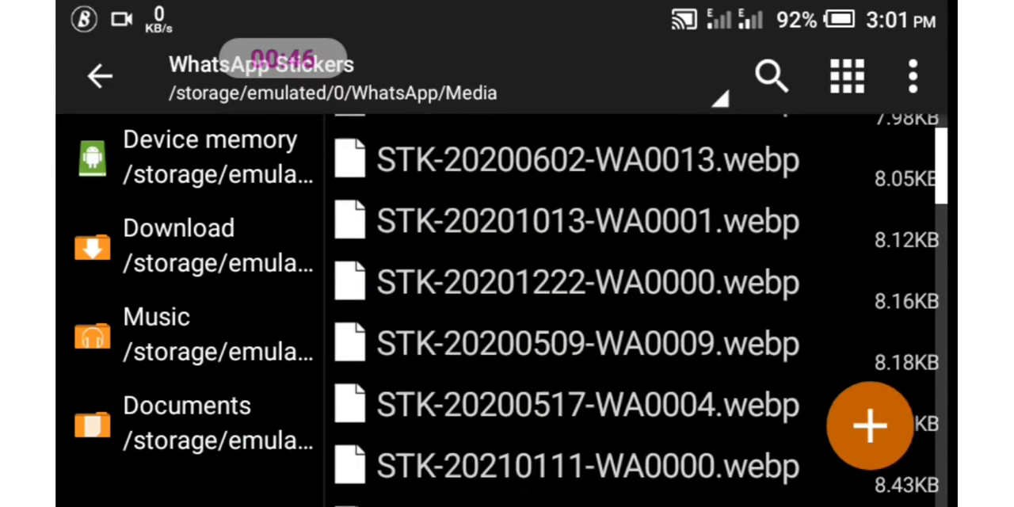
{"action": "scroll", "scroll_direction": "down", "scroll_amount": 3}
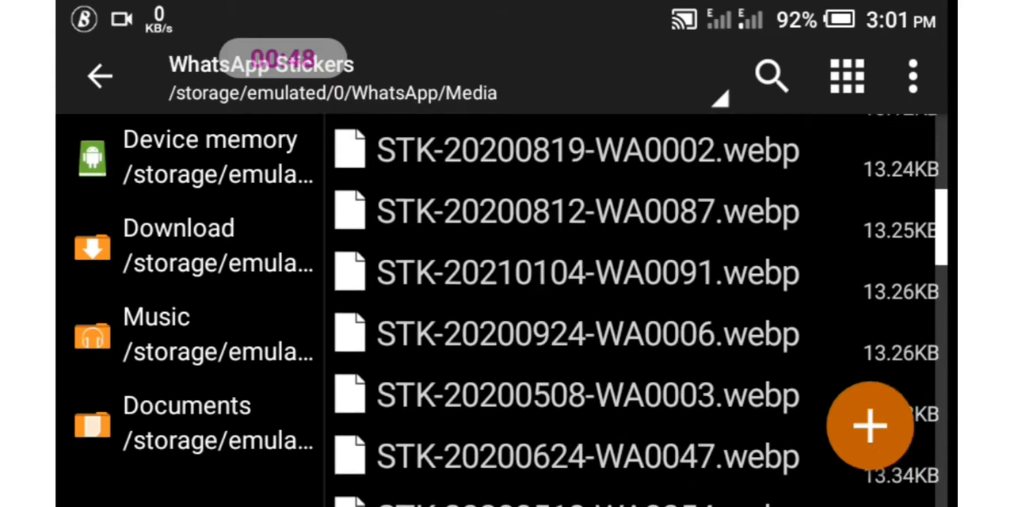
{"action": "scroll", "scroll_direction": "down", "scroll_amount": 3}
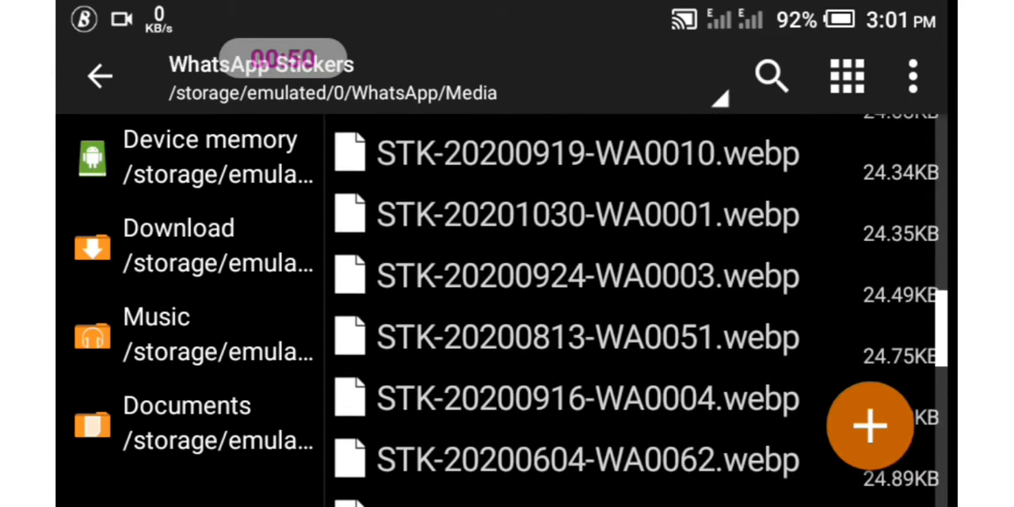
{"action": "scroll", "scroll_direction": "down", "scroll_amount": 3}
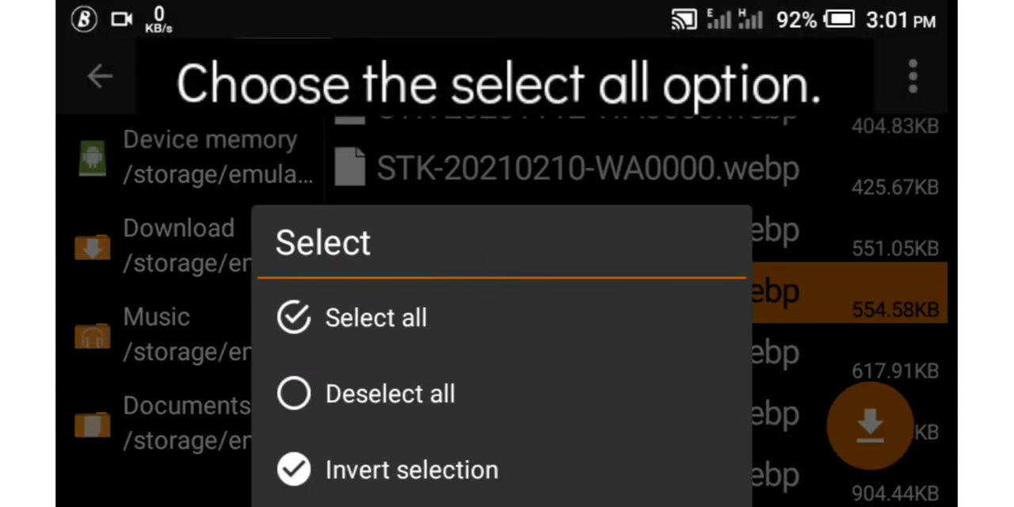
Choose Select all to mark every sticker file in the folder.
{"action": "left_click", "coordinate": [375, 318]}
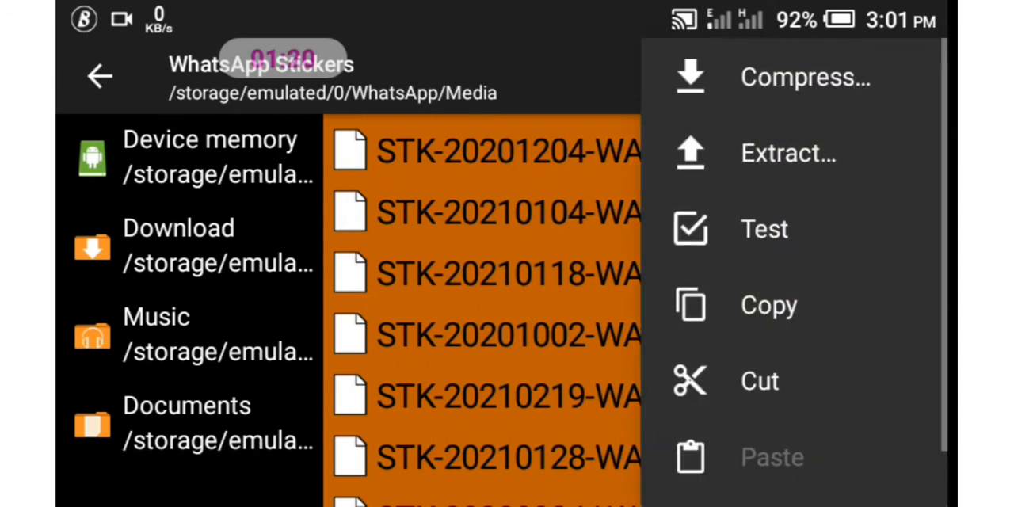
Request deletion of the selected sticker files, then answer NO to keep them.
{"action": "scroll", "scroll_direction": "down", "scroll_amount": 3}
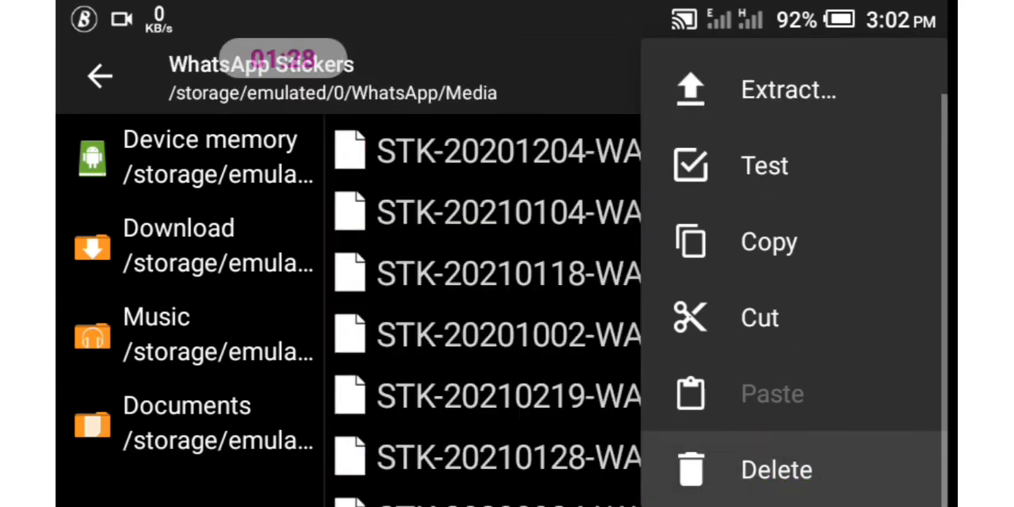
{"action": "left_click", "coordinate": [775, 470]}
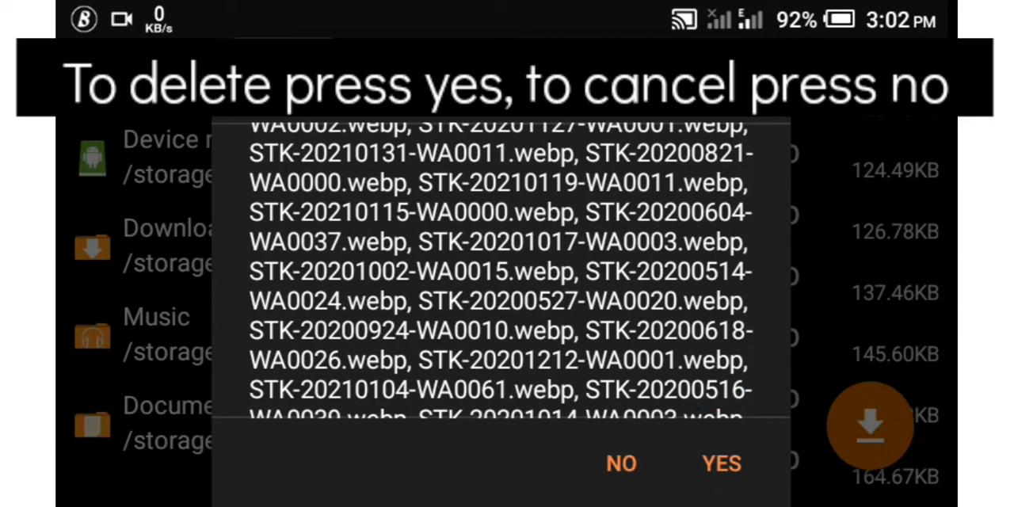
{"action": "left_click", "coordinate": [721, 464]}
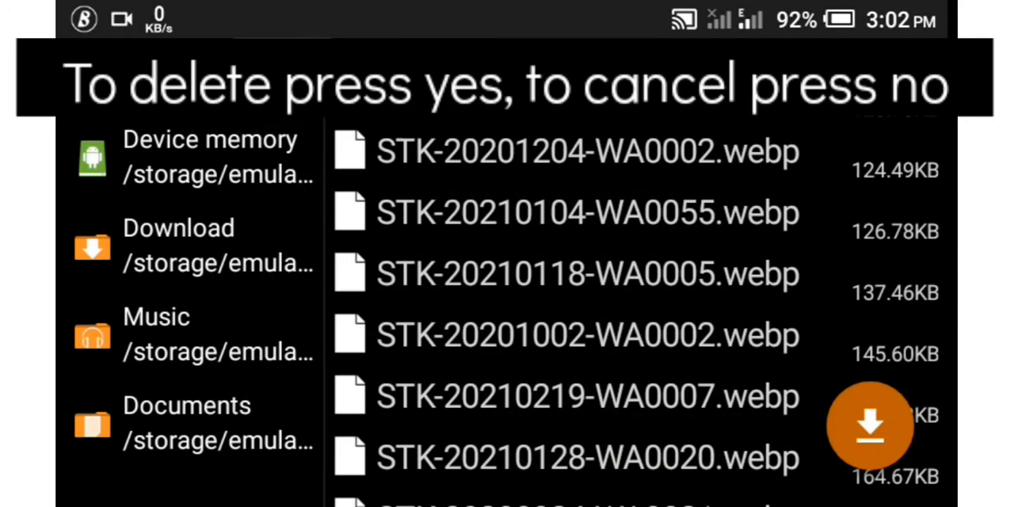